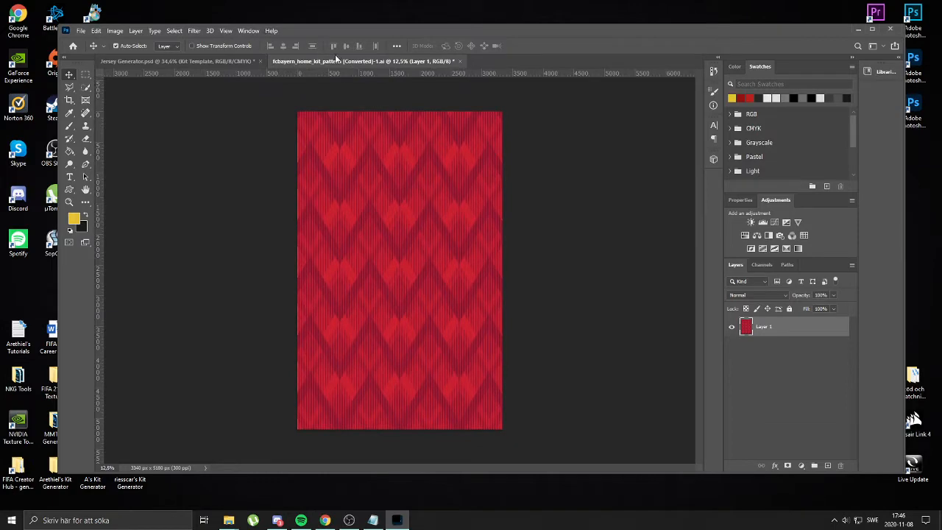
Browse to Arethiel's Kit Generator > Addons > Patterns > Other Patterns folder
click(229, 518)
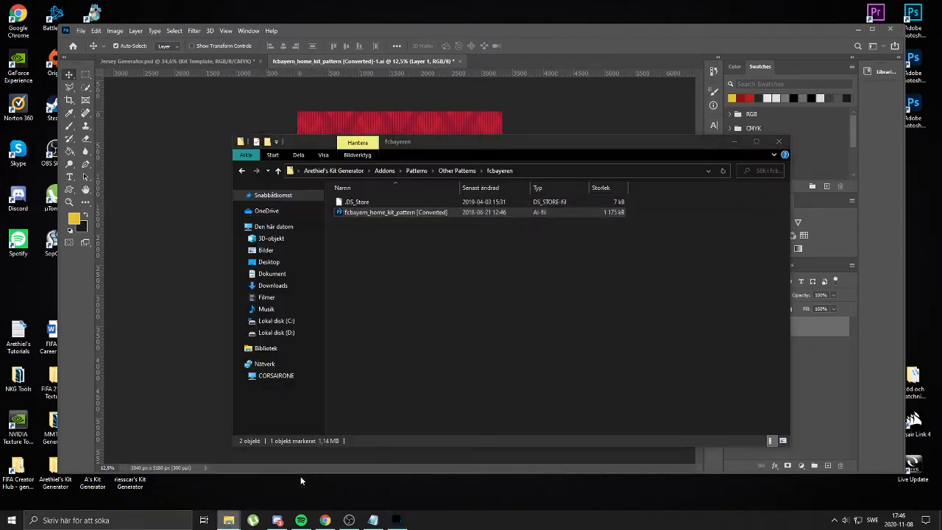
click(334, 170)
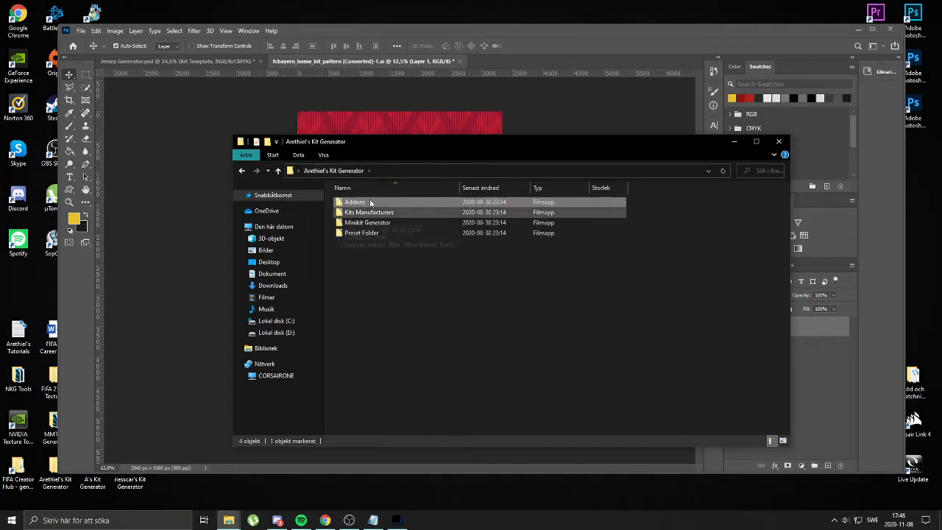
double_click(354, 202)
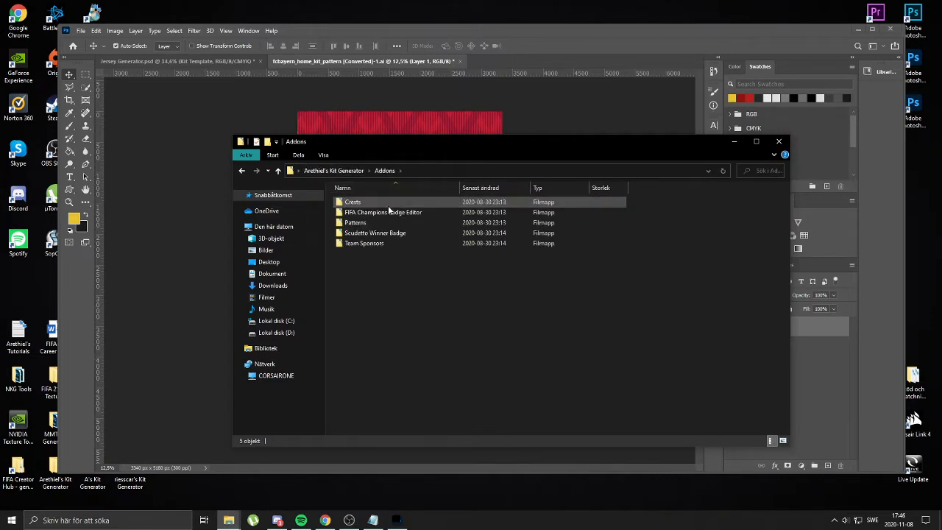
click(383, 212)
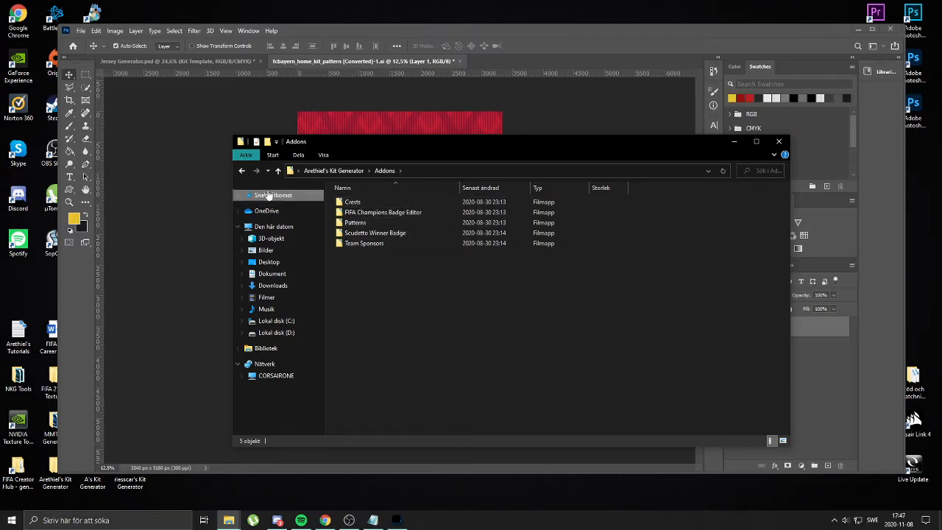
double_click(355, 222)
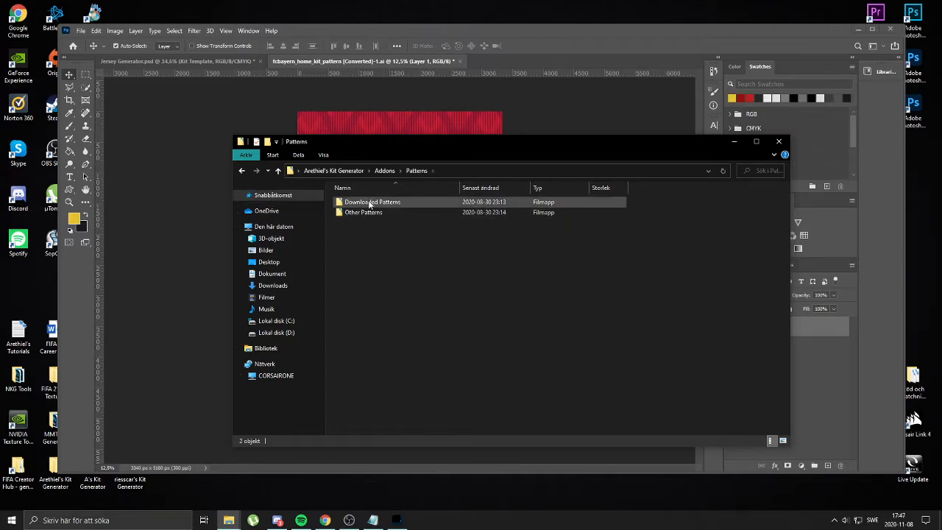
double_click(371, 202)
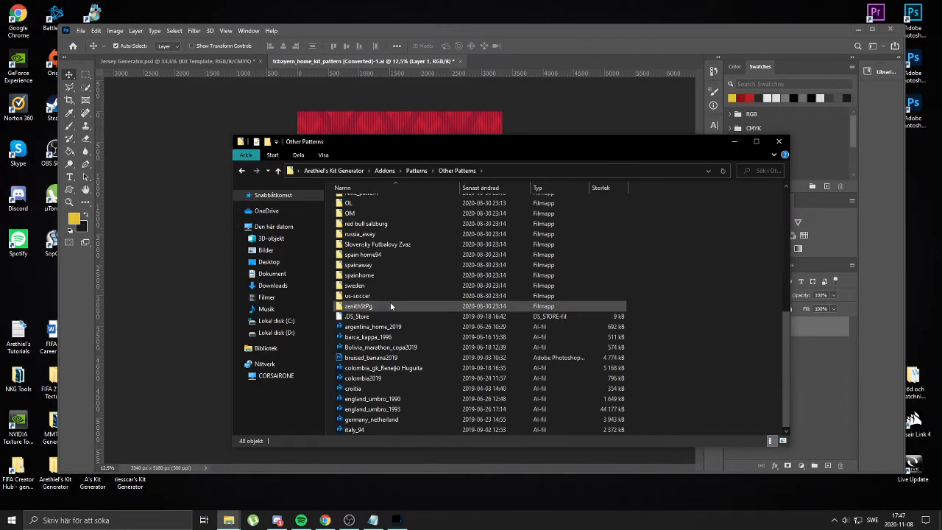
mouse_move(388, 319)
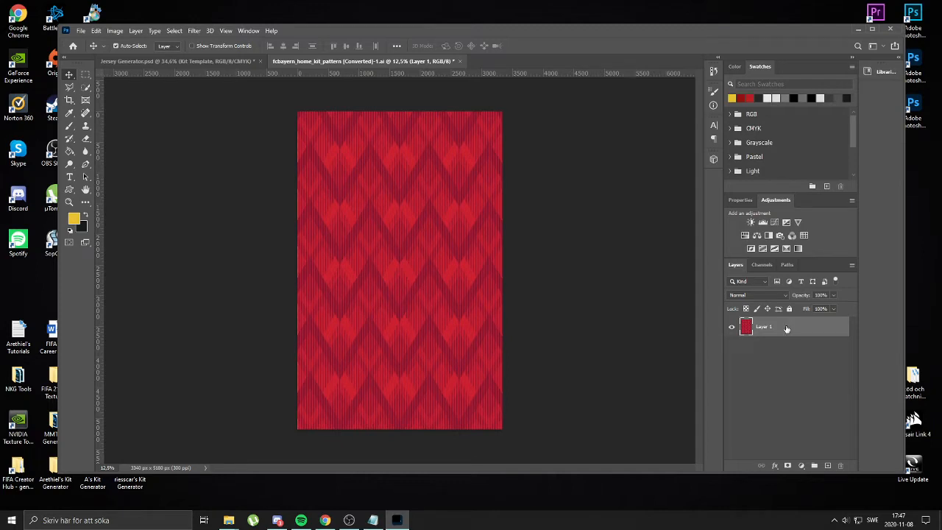
Copy the chevron pattern layer into Jersey Generator and stretch it over the shirt front
click(166, 61)
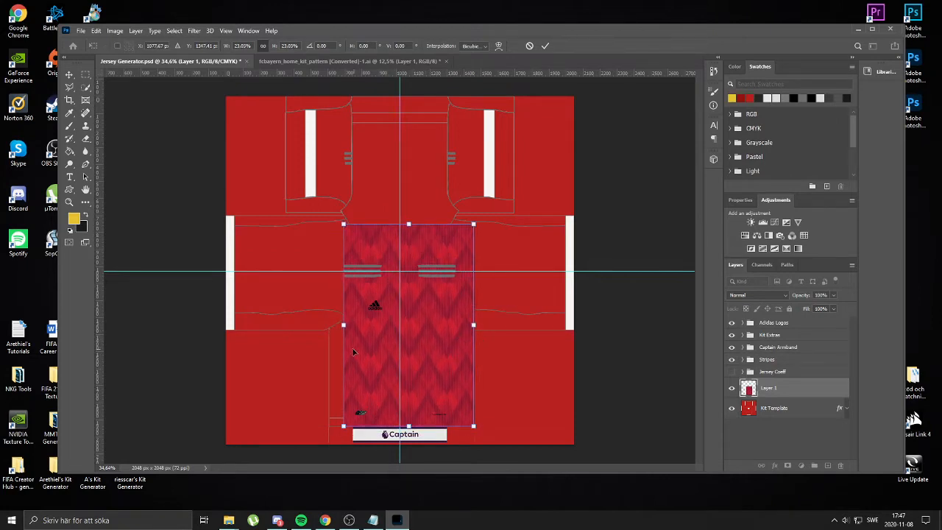
drag(343, 325, 329, 326)
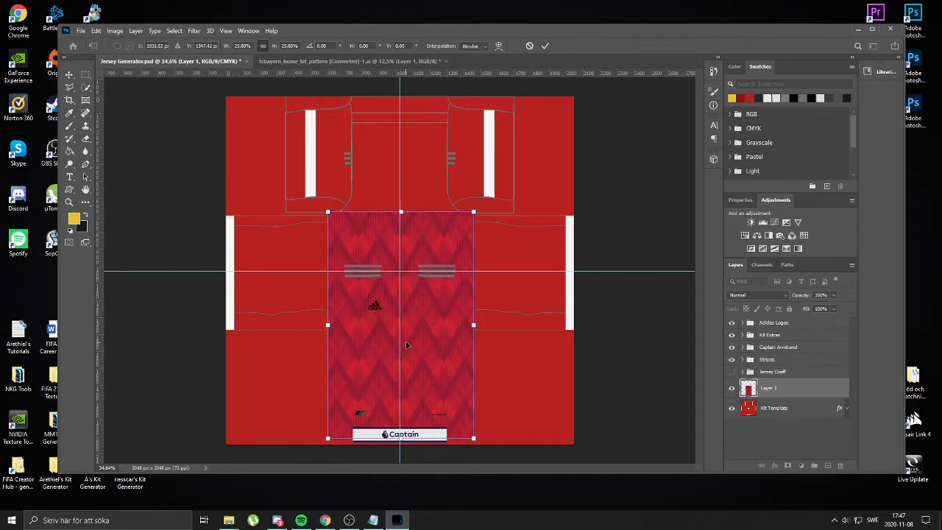
drag(407, 345, 411, 333)
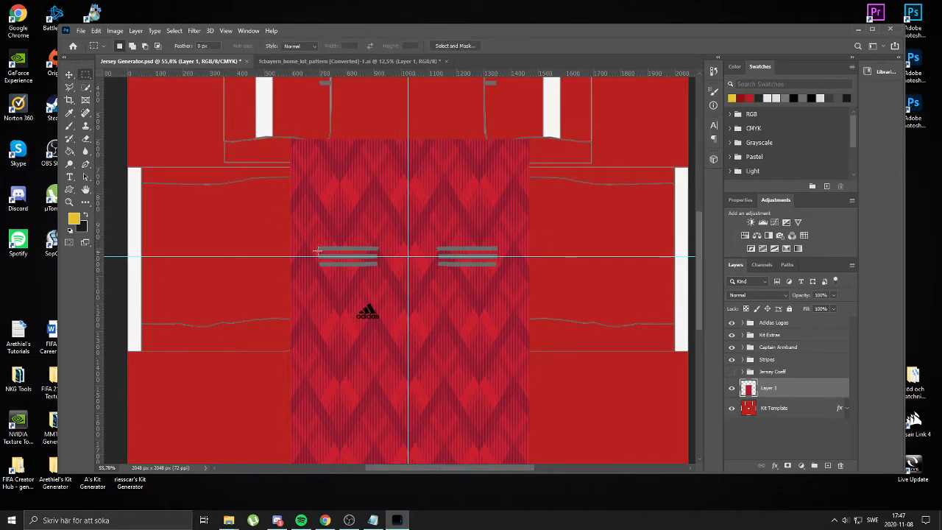
Move the chevron pattern below the collar and turn a Pen path around the collar into a selection
drag(270, 123, 550, 270)
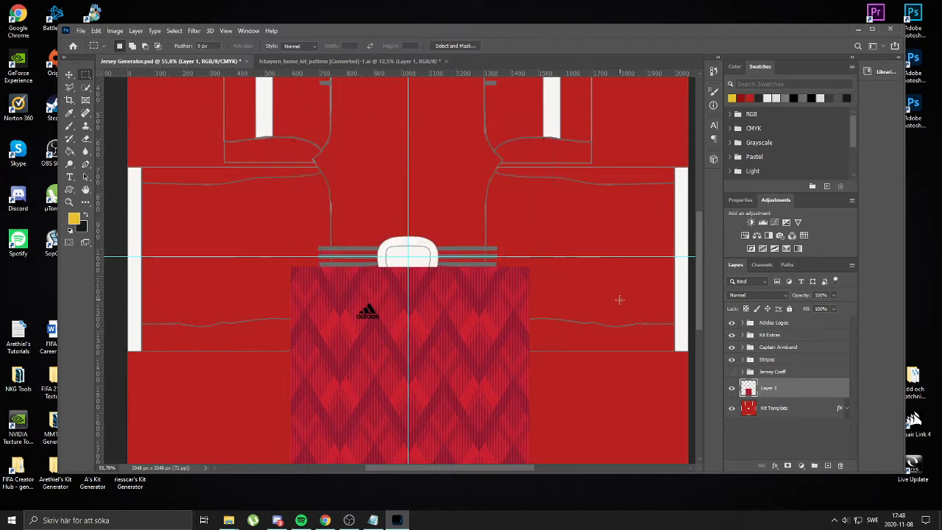
scroll(down, 3)
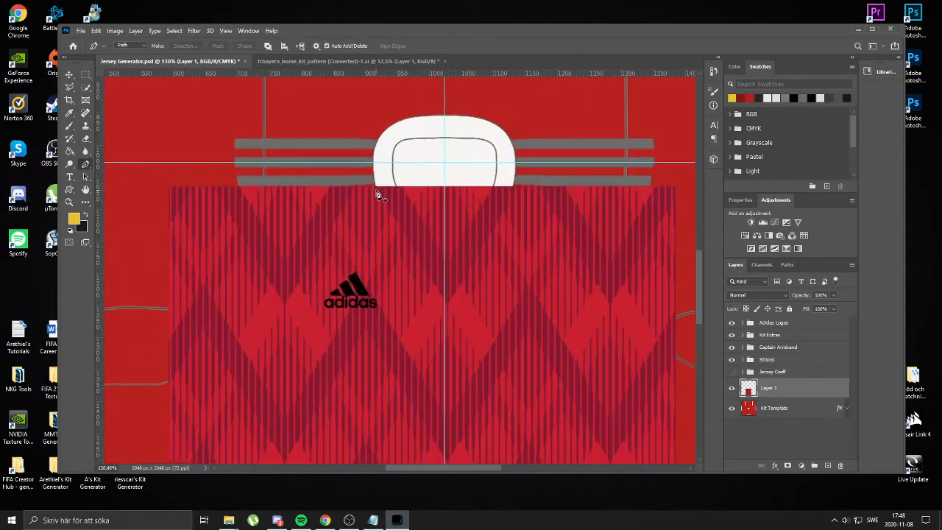
drag(376, 190, 423, 227)
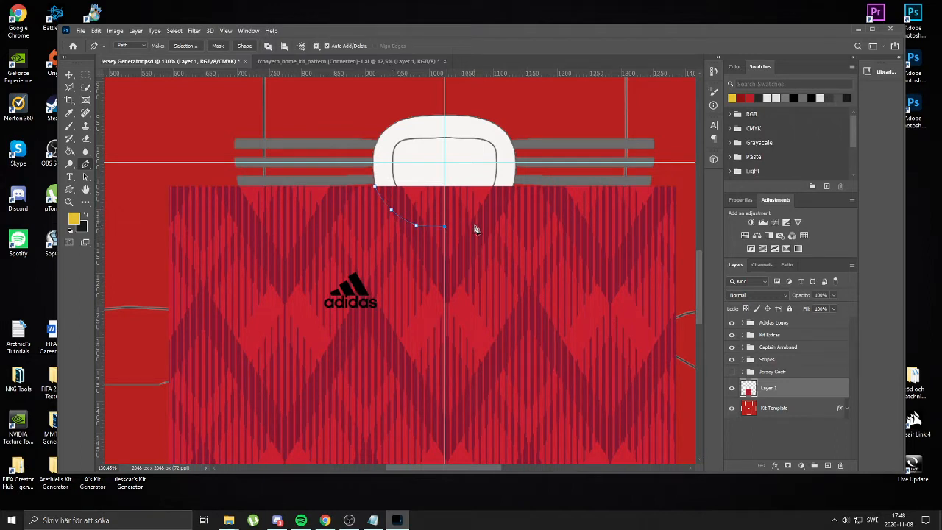
click(508, 159)
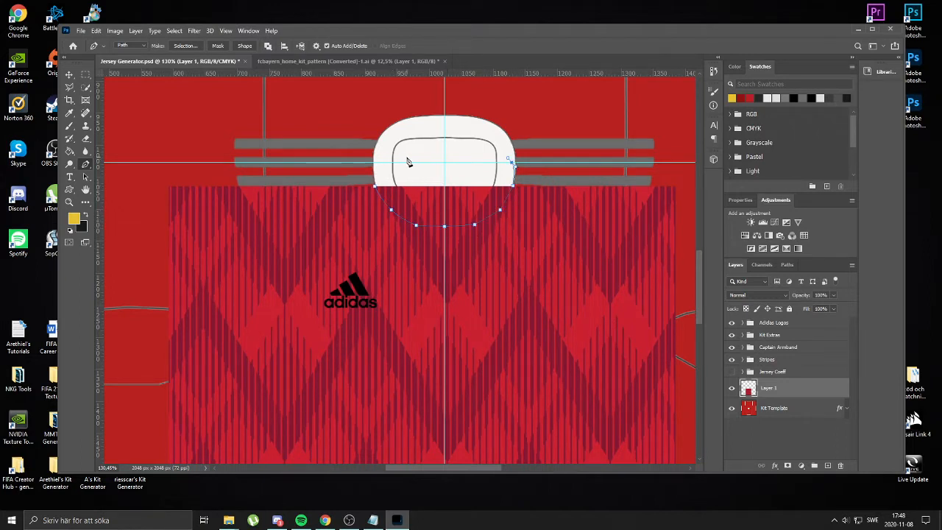
right_click(409, 162)
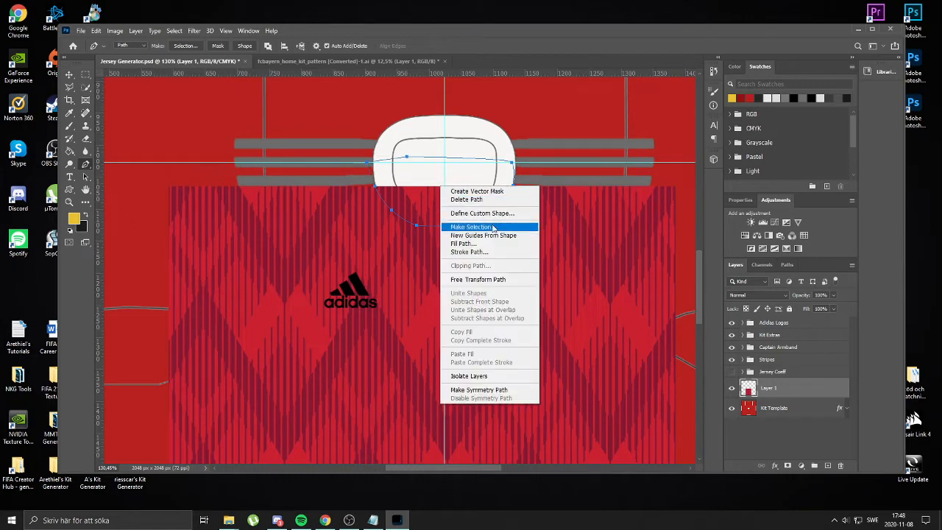
click(471, 226)
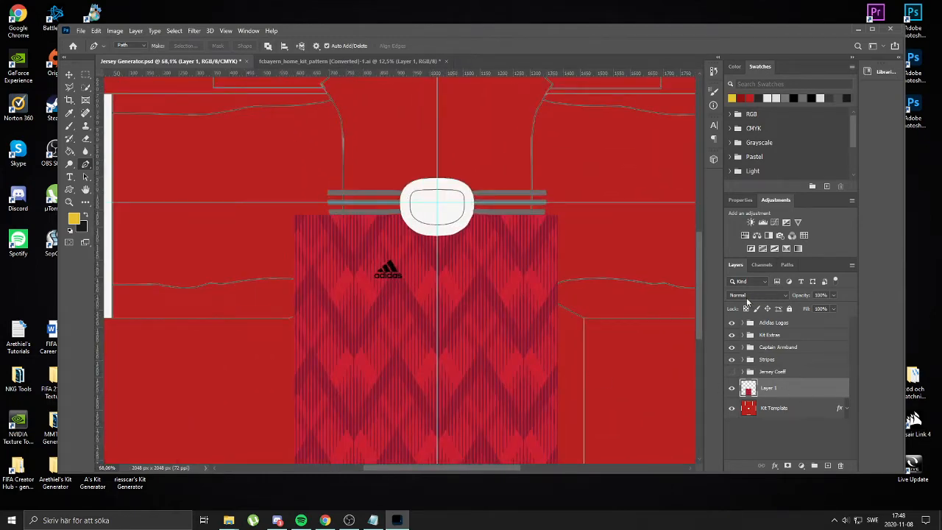
Open Layer 1's Layer Style to try a Color Overlay, then close the pattern document
click(755, 295)
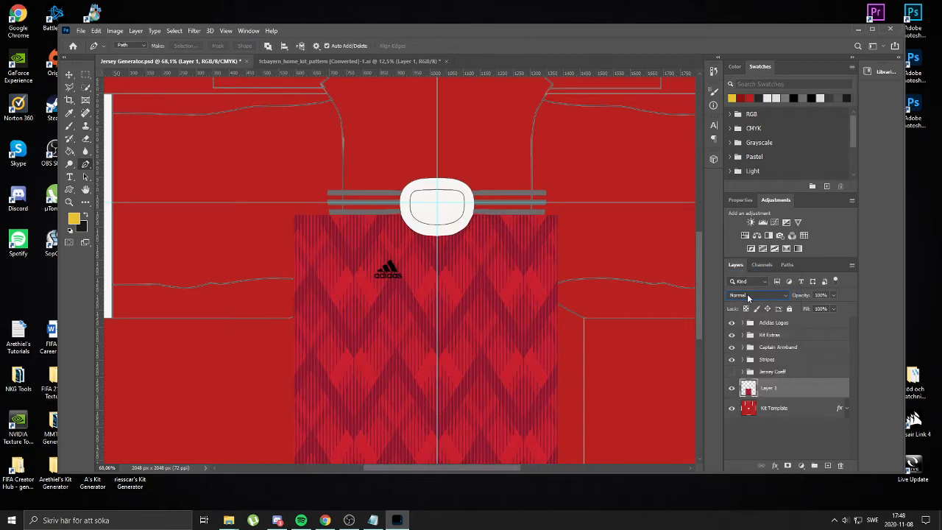
click(753, 295)
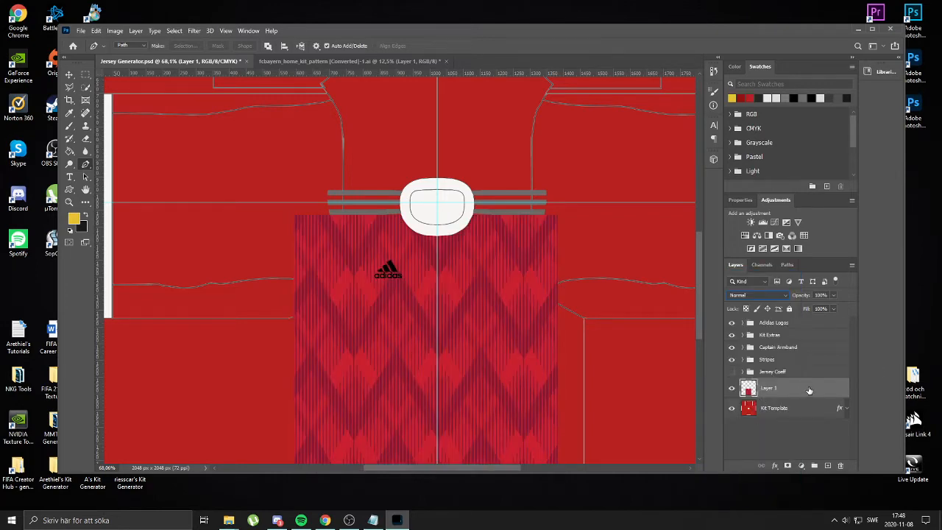
double_click(769, 388)
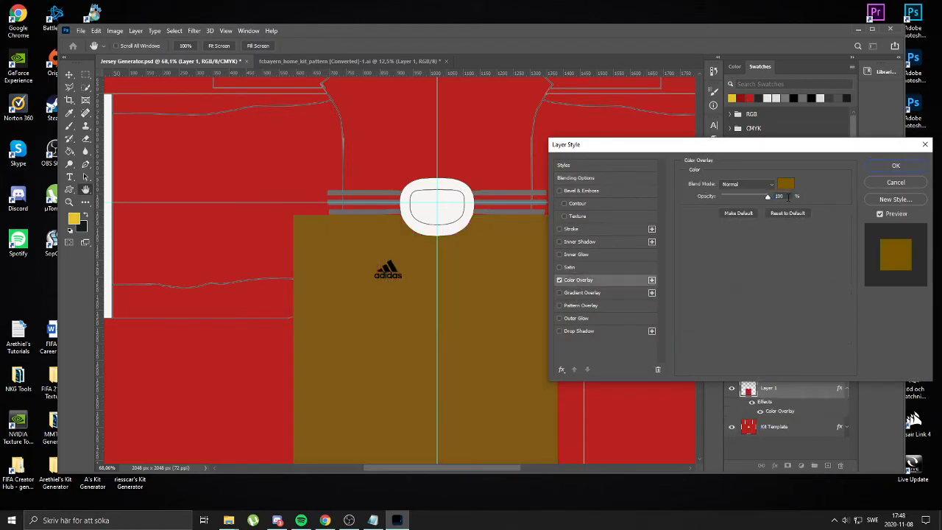
click(790, 184)
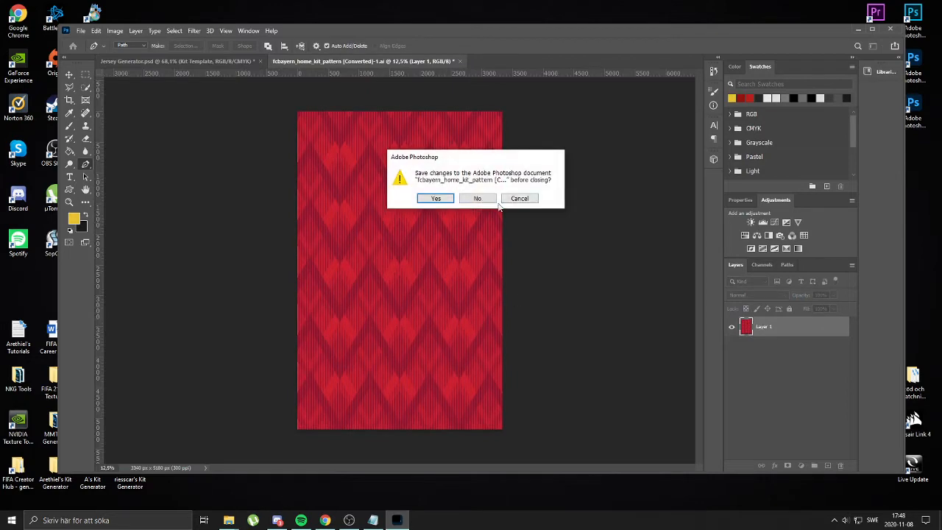
Close the chevron pattern file without saving and remove its layer from the template
click(477, 198)
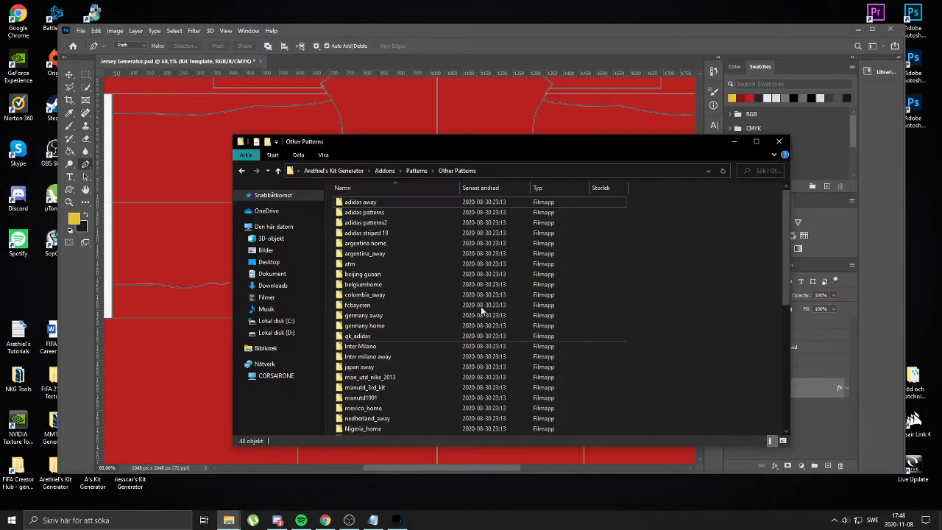
click(365, 223)
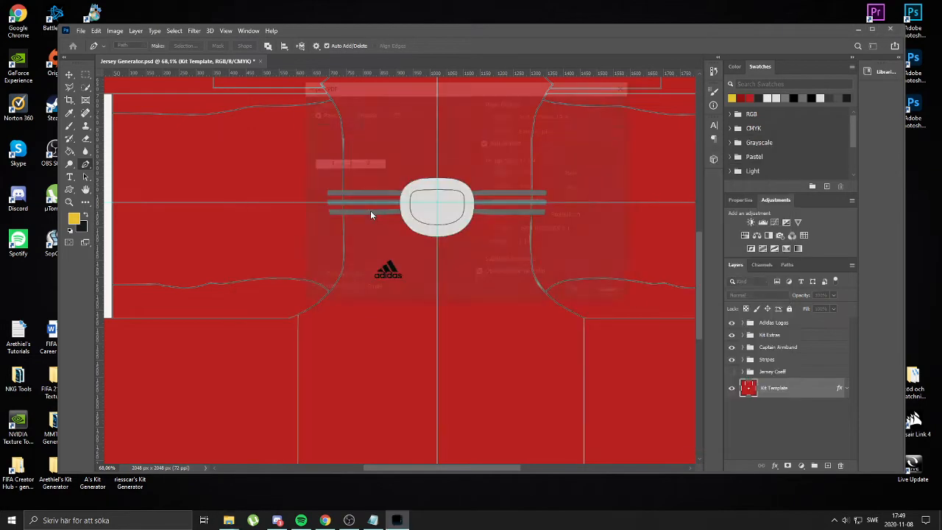
click(331, 61)
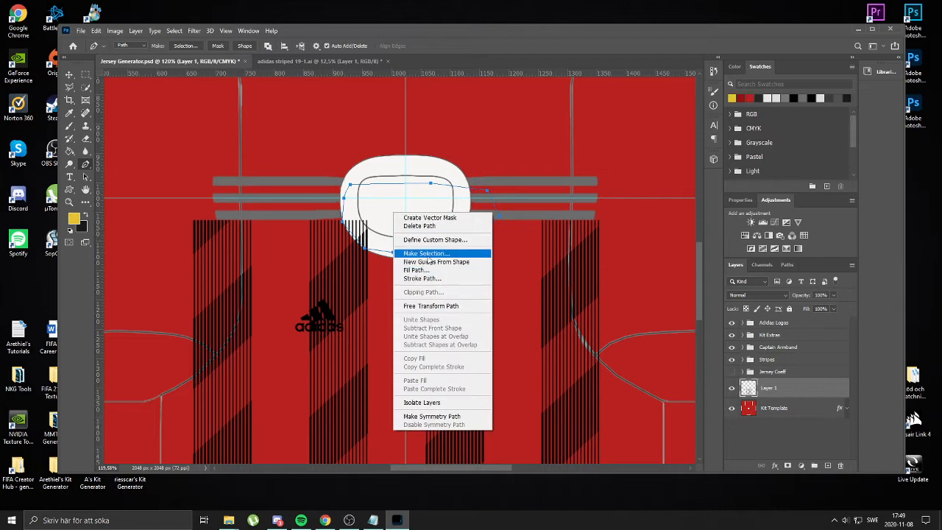
Convert the collar Pen path into a selection on the black striped pattern layer
click(426, 253)
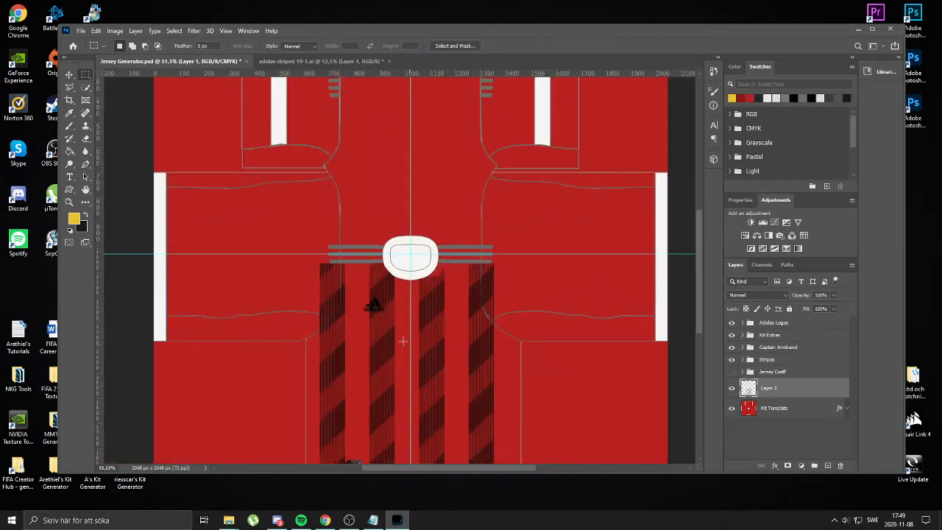
scroll(down, 3)
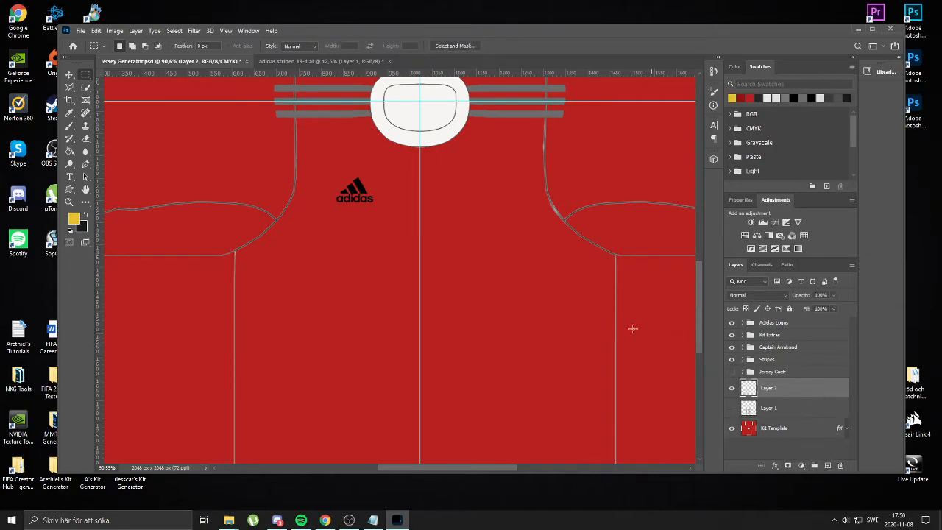
scroll(down, 3)
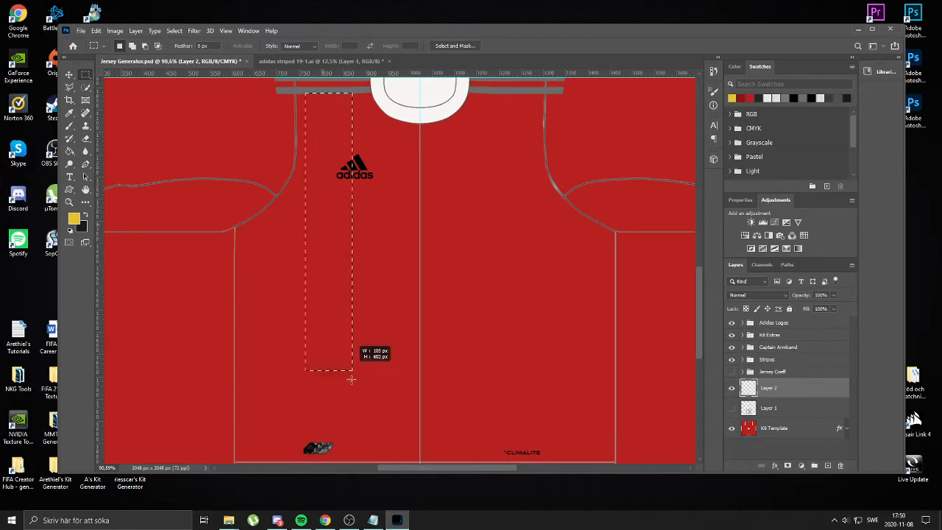
Draw the first tall rectangular marquee selection for a stripe on the shirt front
drag(351, 379, 342, 462)
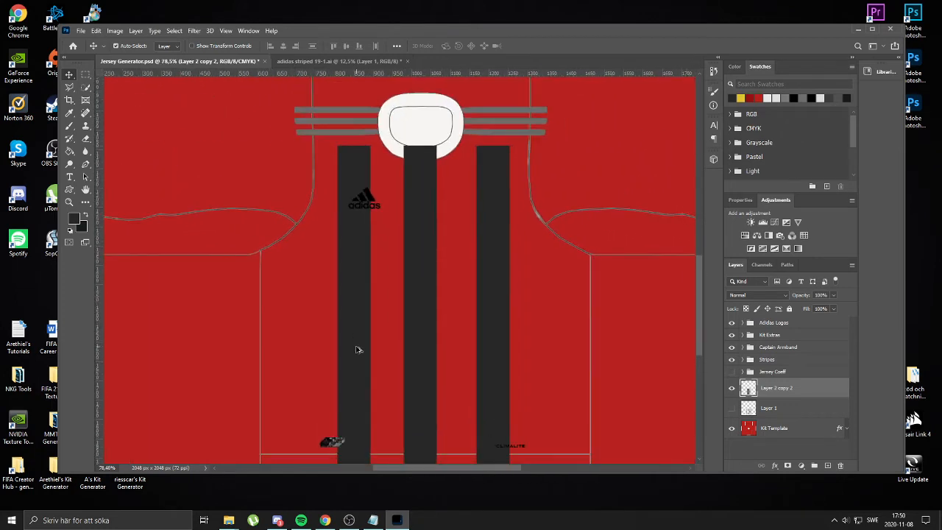
Add a Pattern Overlay to the stripes, trying diagonal, dotted and grid patterns at smaller scale
double_click(784, 387)
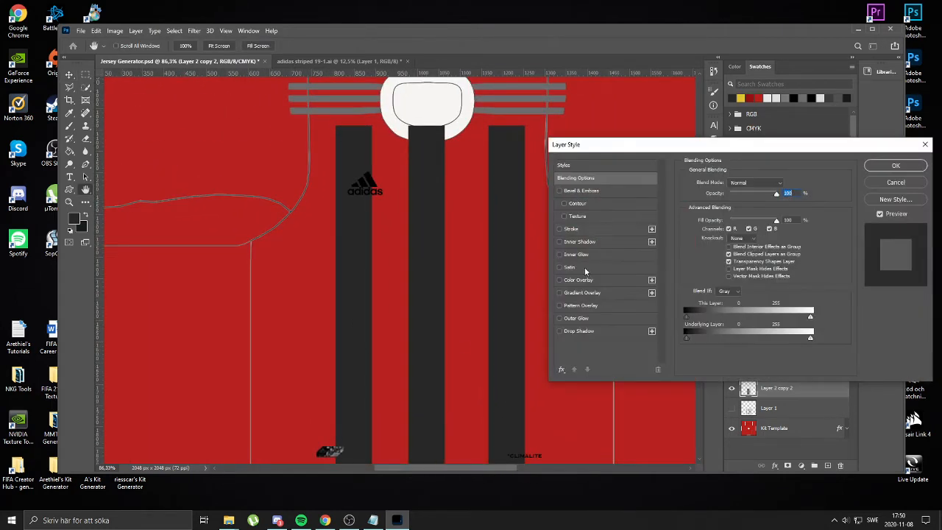
click(560, 305)
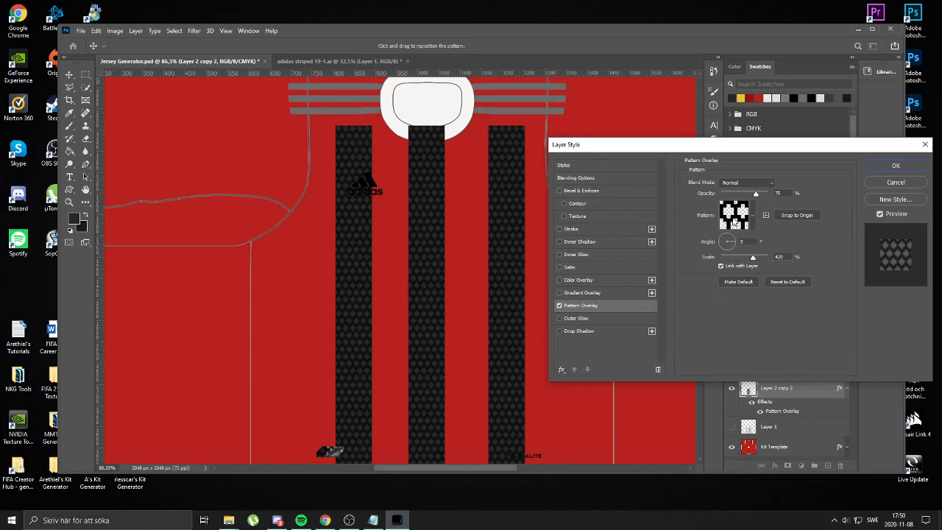
click(752, 215)
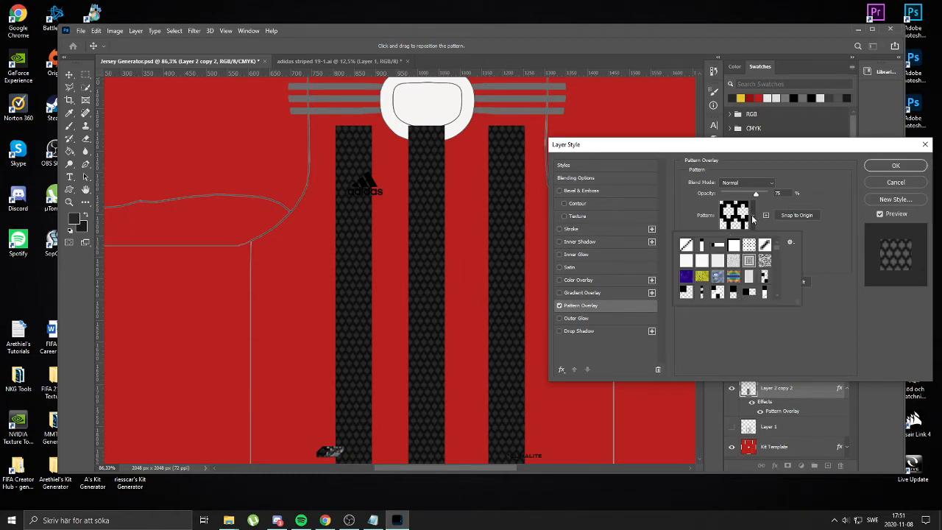
click(687, 243)
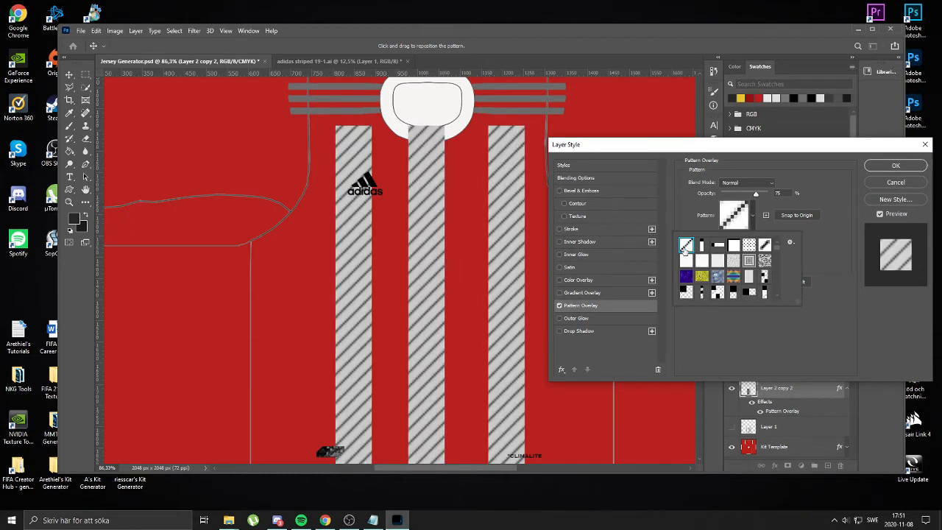
click(750, 244)
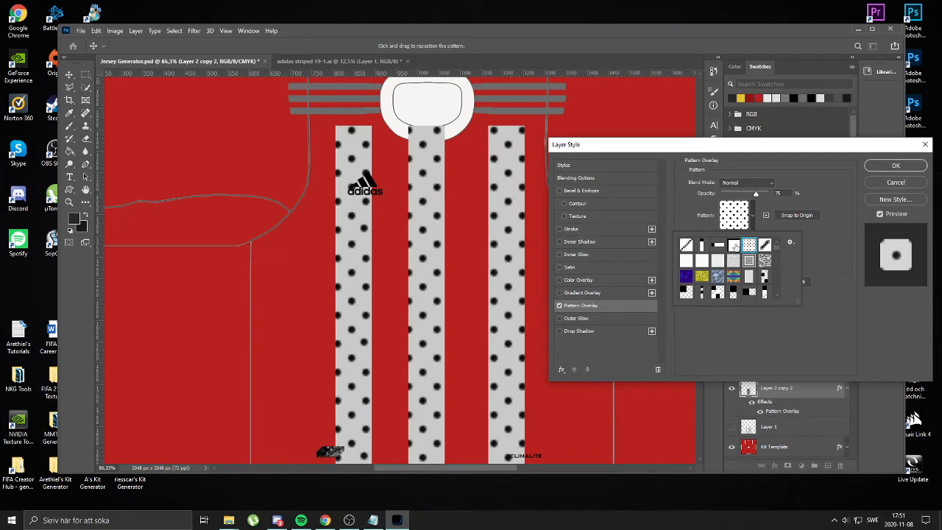
click(745, 260)
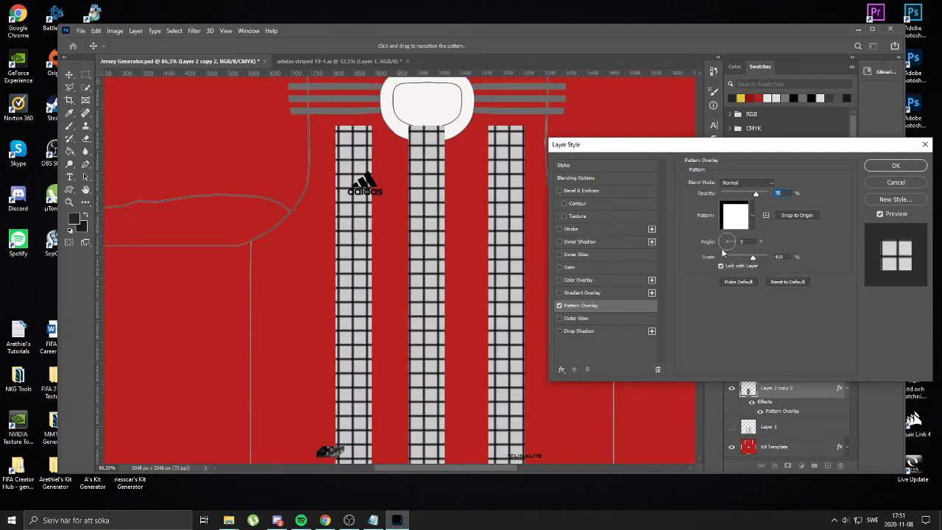
drag(773, 256, 736, 256)
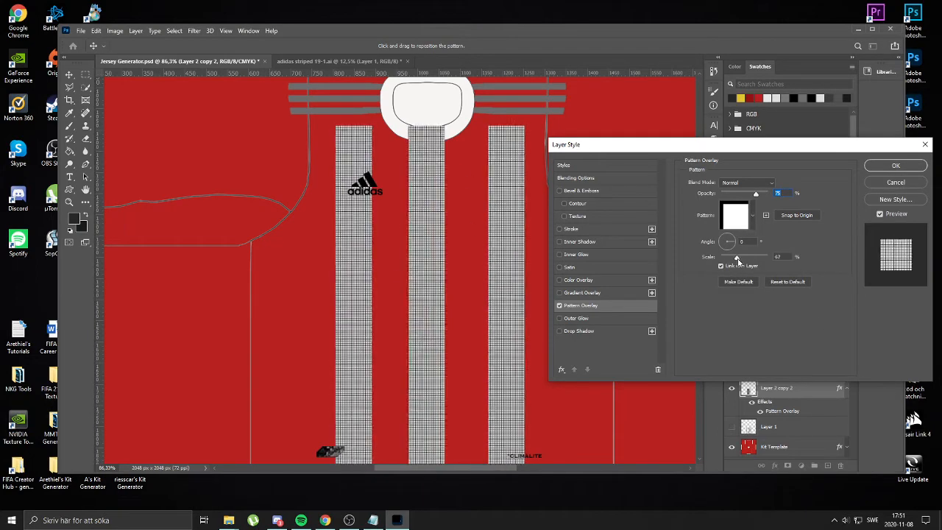
drag(744, 255, 736, 256)
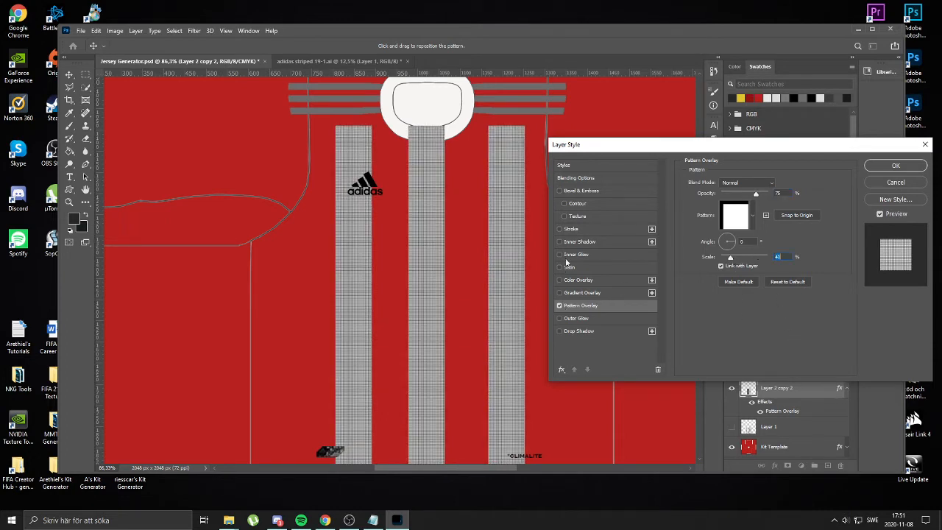
Settle on a dark texture pattern with slightly larger scale and confirm the layer style
click(559, 280)
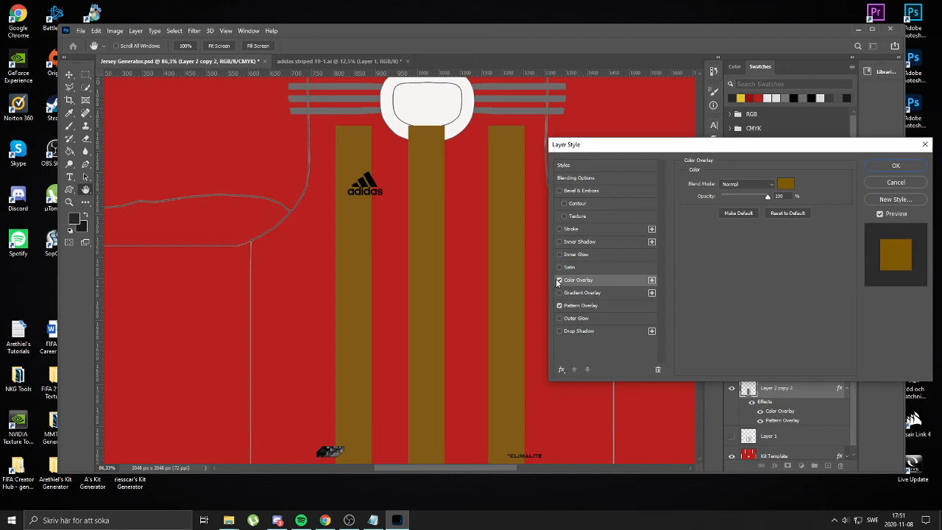
click(581, 305)
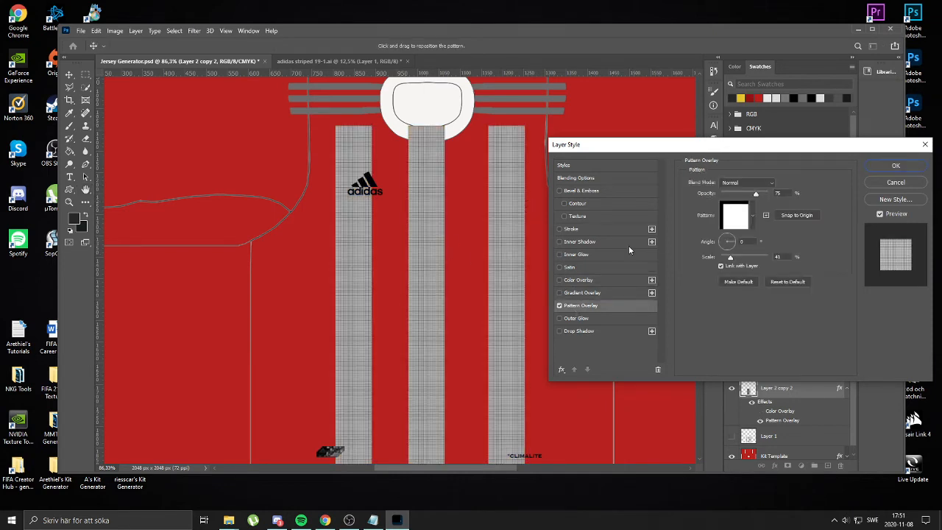
click(752, 214)
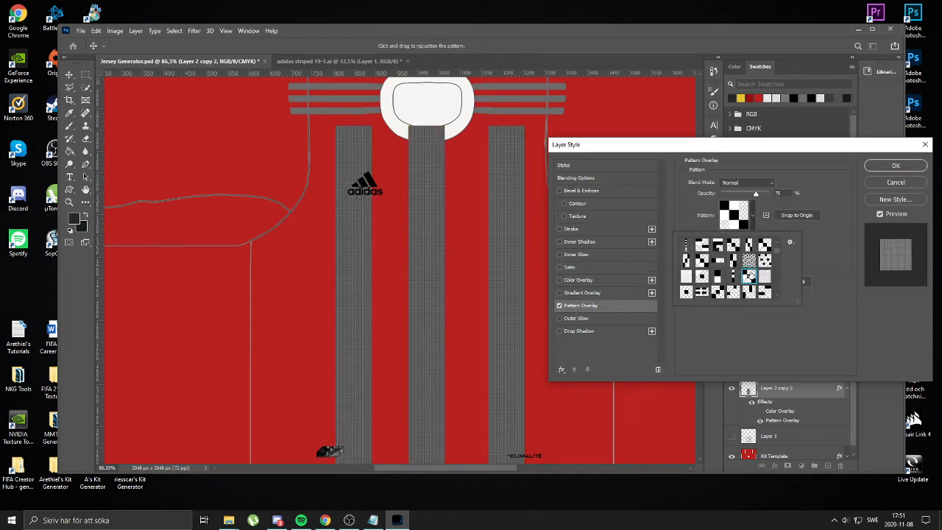
click(765, 270)
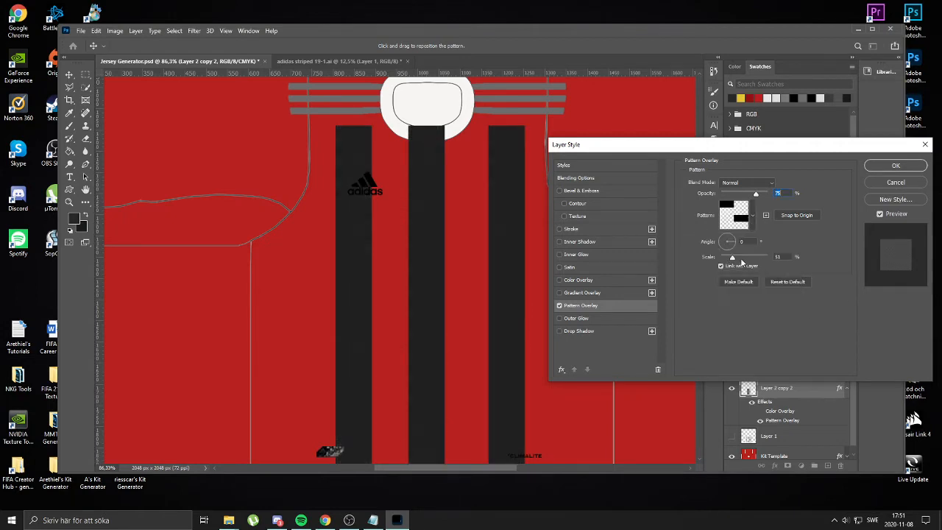
drag(732, 256, 747, 257)
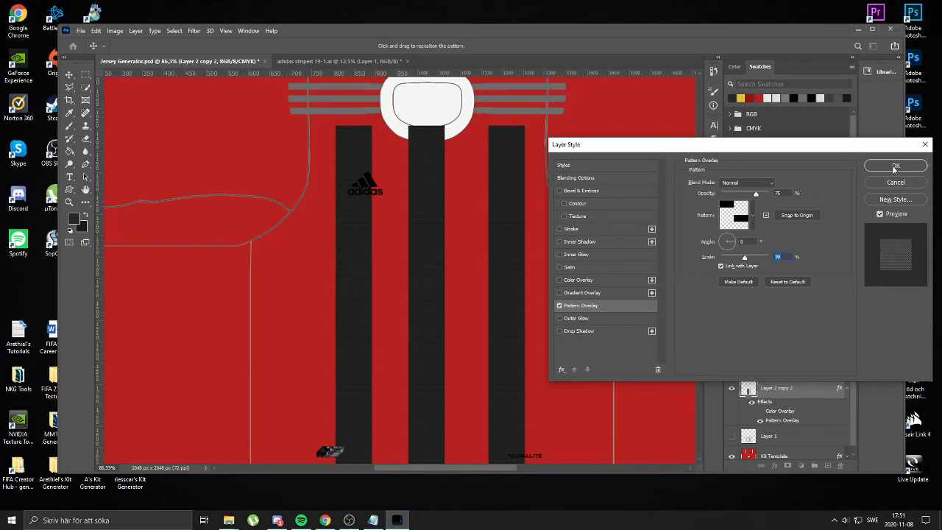
click(895, 165)
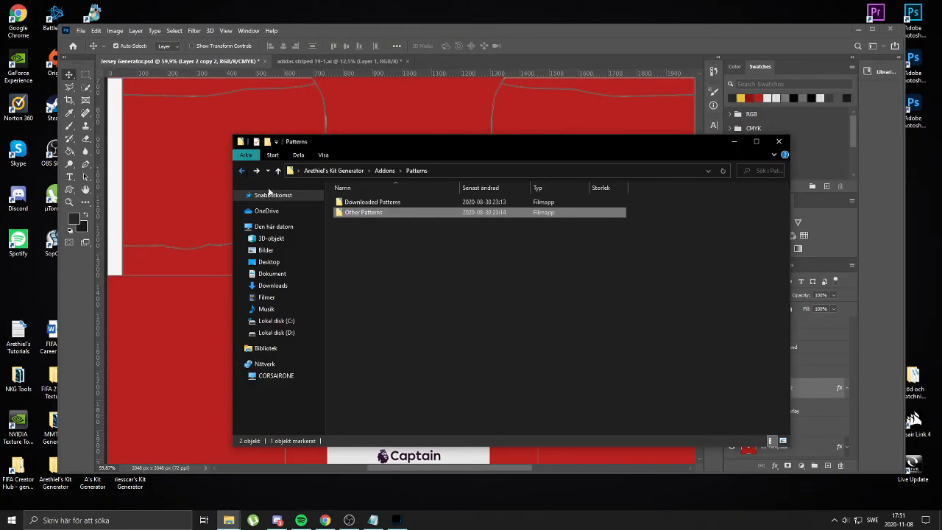
Open the Other Patterns folder in File Explorer
double_click(372, 202)
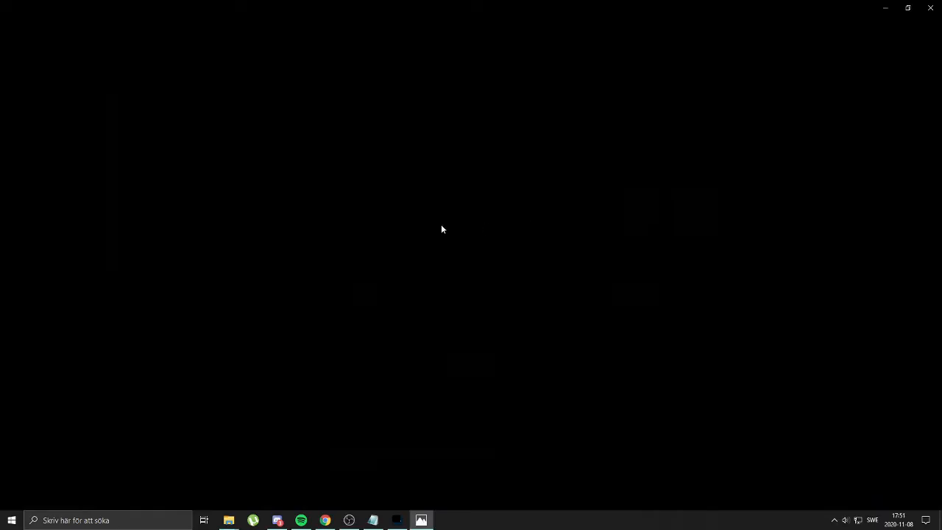
Switch windows from the taskbar to reach the chevron pattern image
click(421, 520)
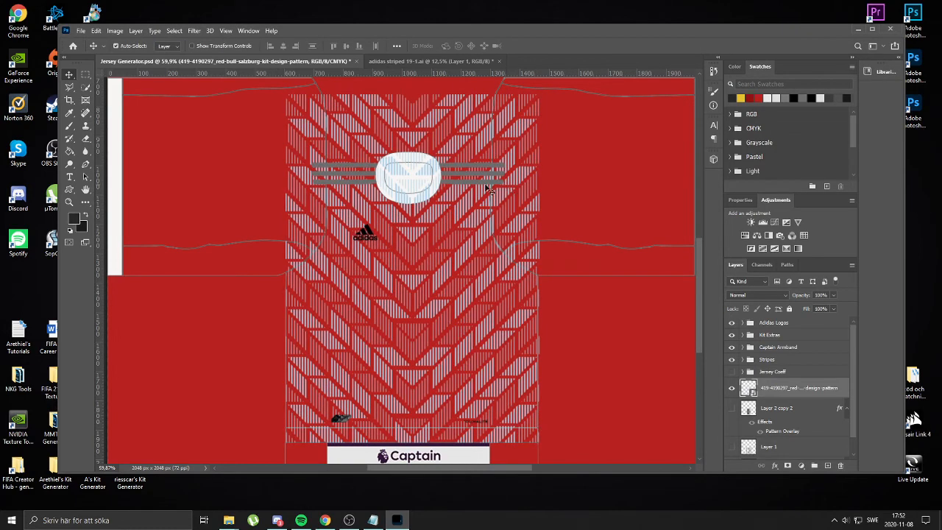
Drag the pasted Red Bull Salzburg pattern down onto the torso below the collar
drag(265, 83, 566, 223)
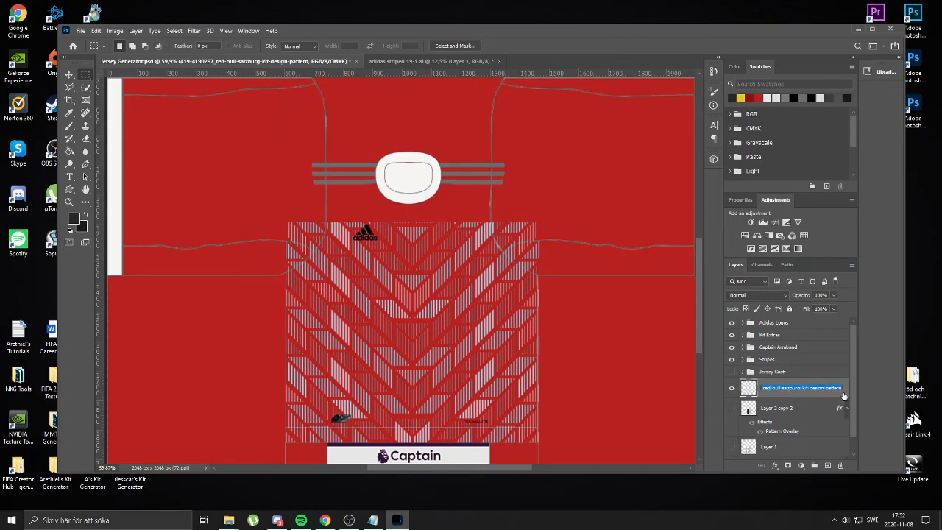
Add a dark red Color Overlay layer style to the Red Bull Salzburg chevron pattern layer
double_click(795, 388)
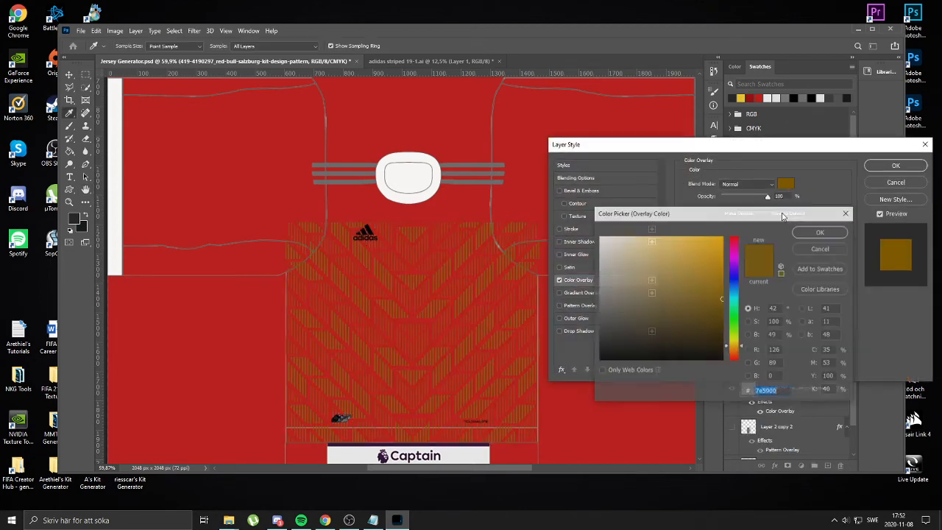
click(820, 232)
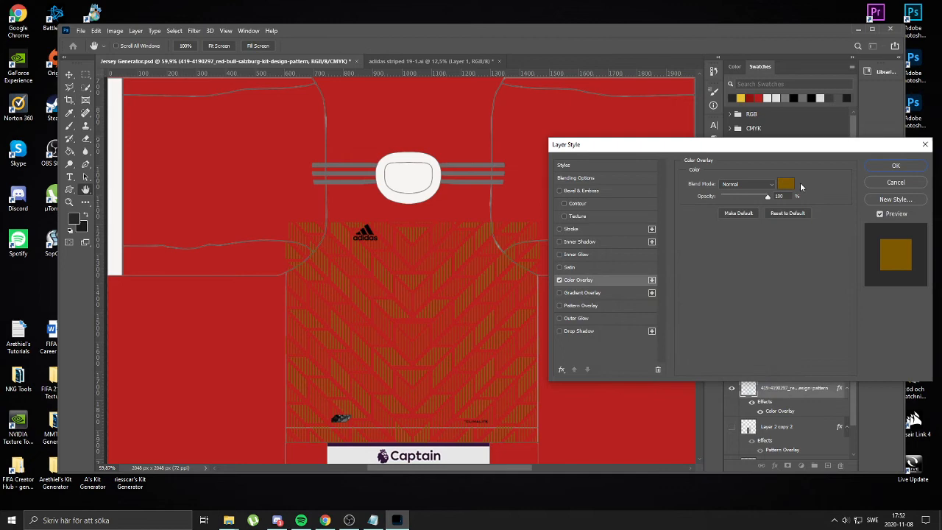
click(786, 184)
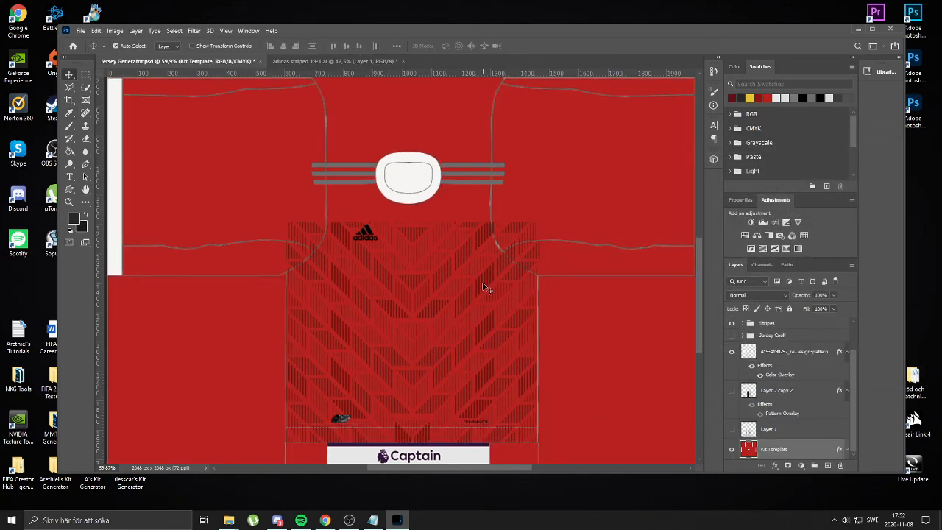
mouse_move(538, 313)
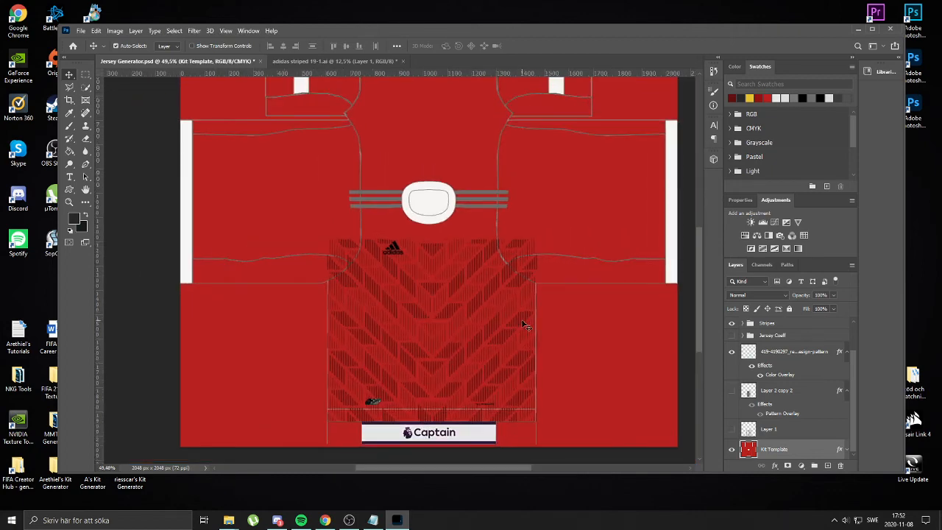
mouse_move(431, 254)
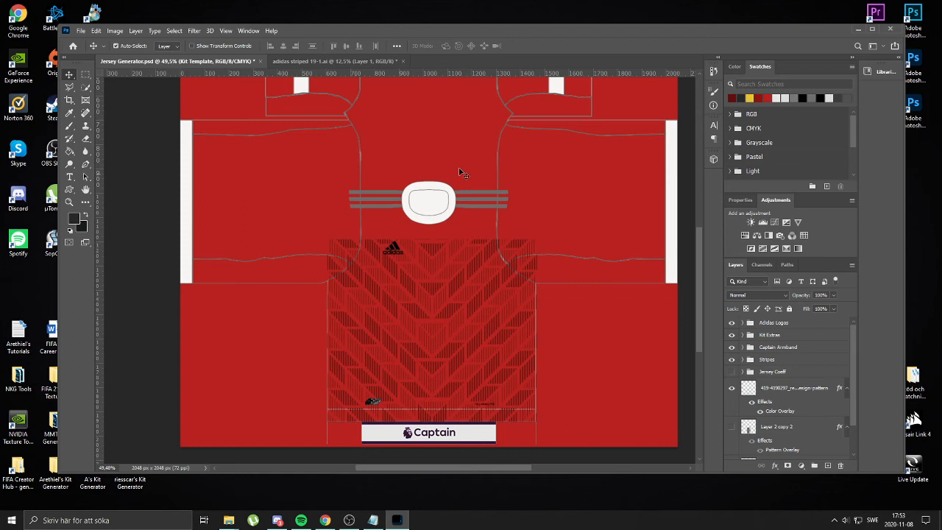
mouse_move(481, 309)
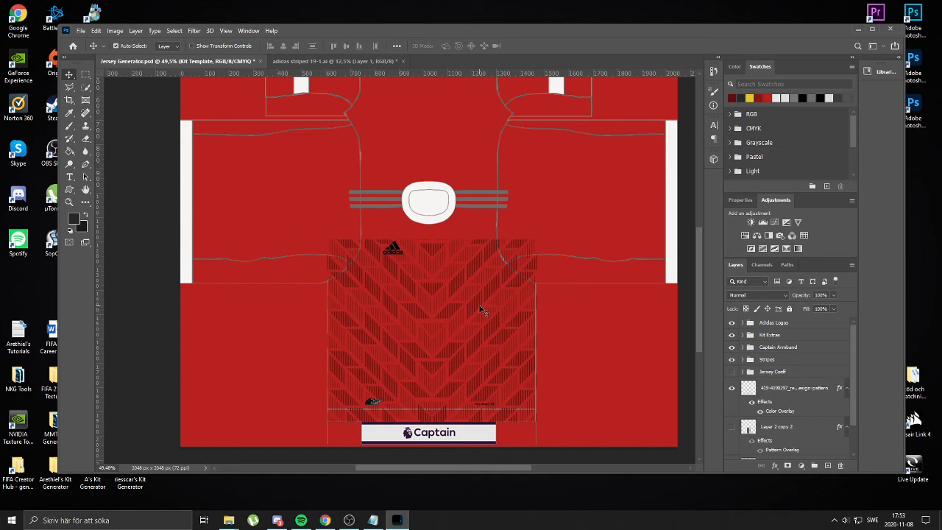